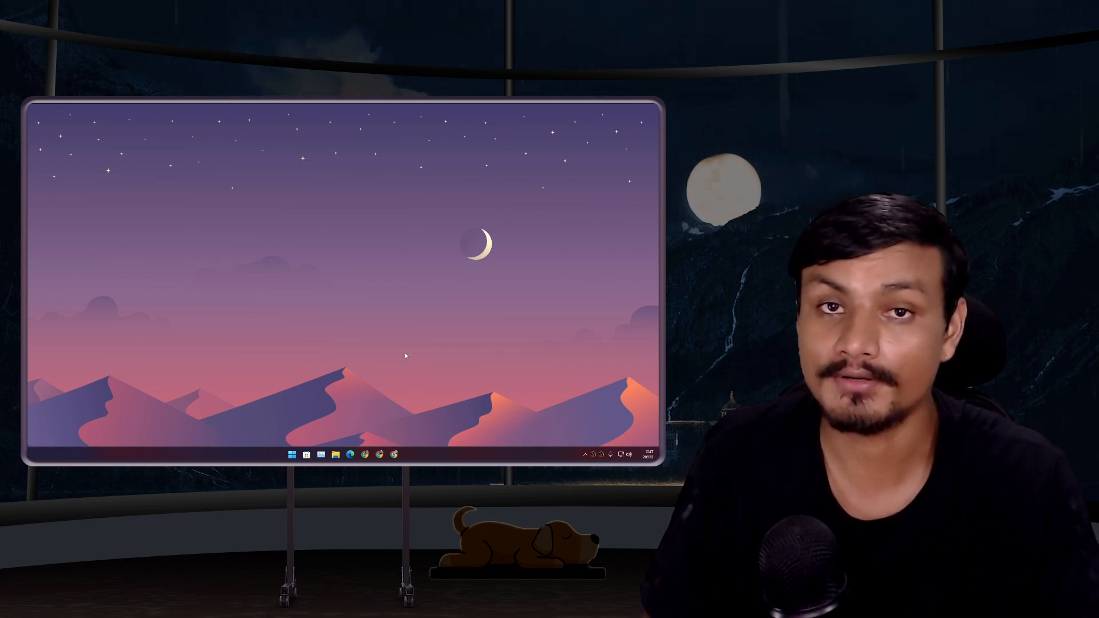
mouse_move(410, 352)
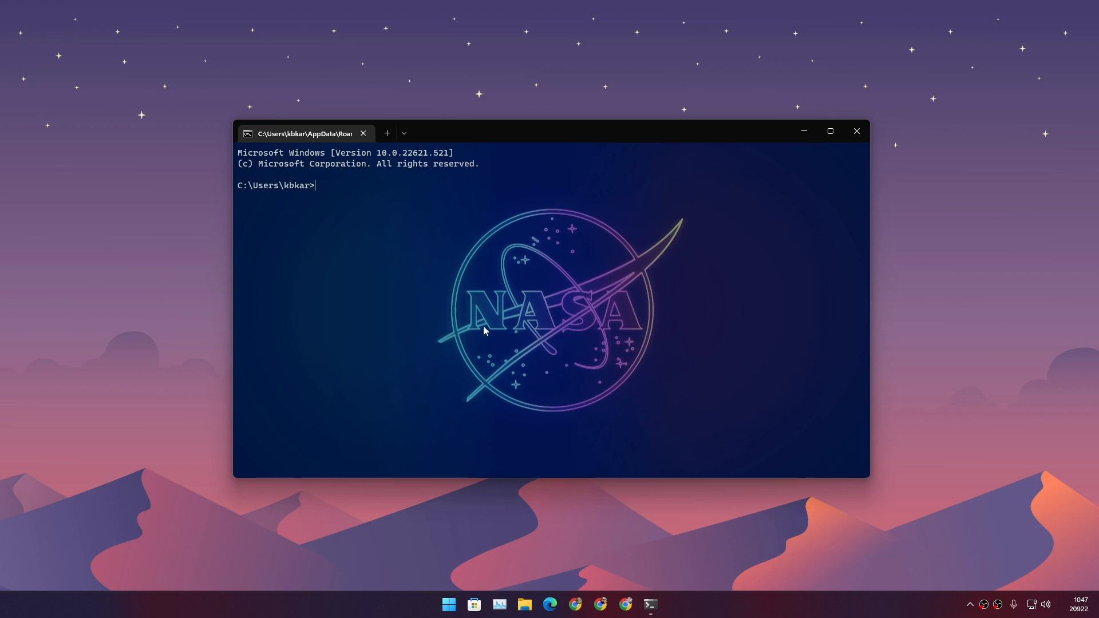
mouse_move(361, 222)
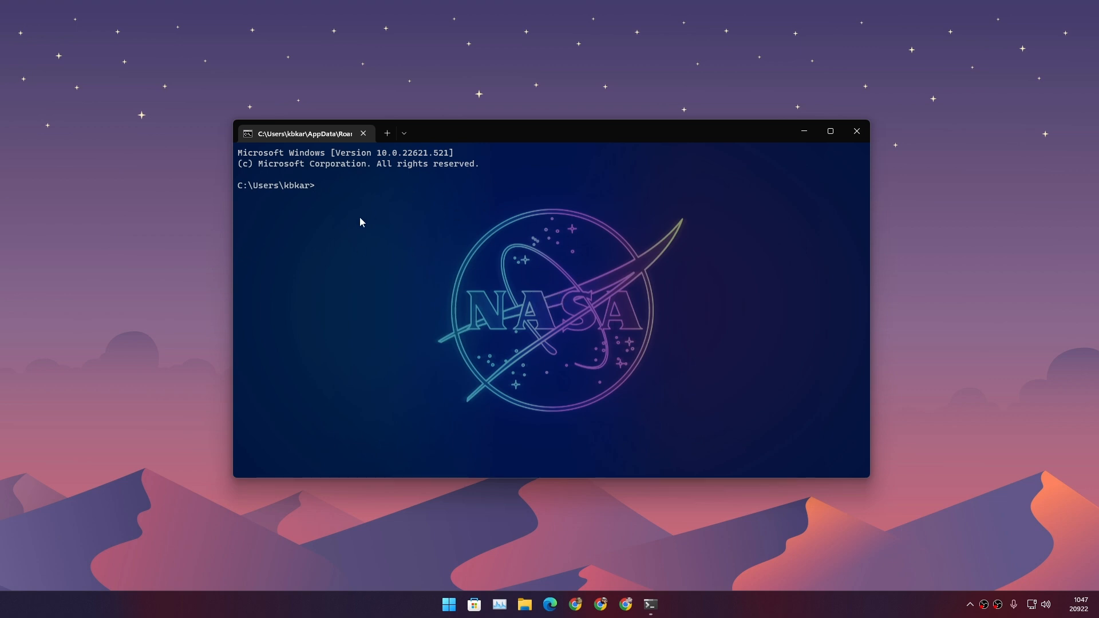
mouse_move(434, 150)
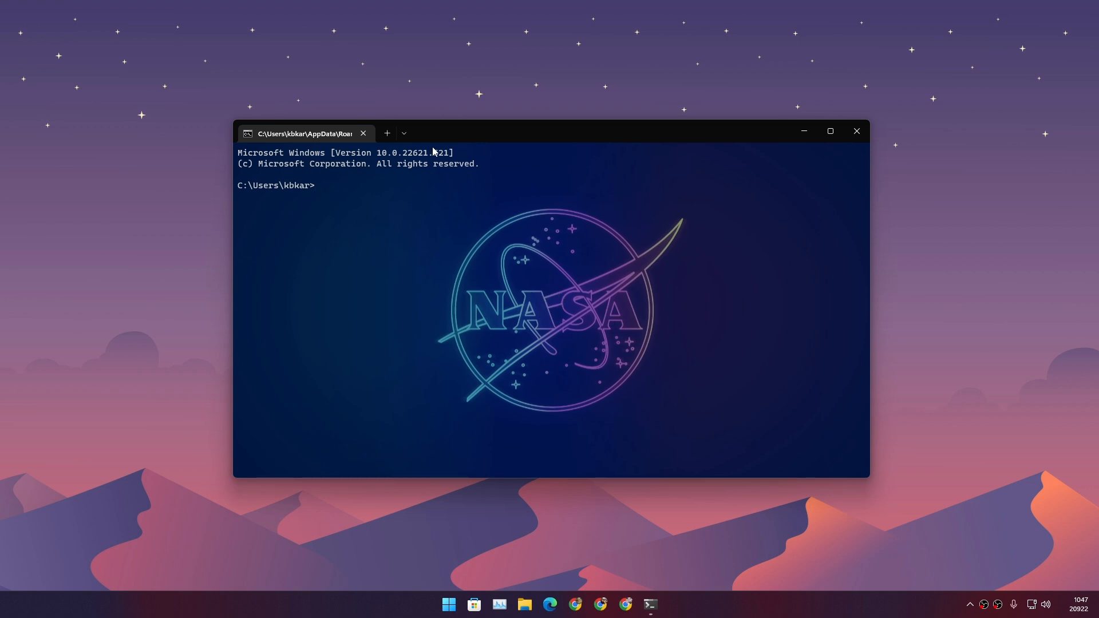
Step: Open a Windows PowerShell tab from the new-tab dropdown, then close it again
left_click(403, 133)
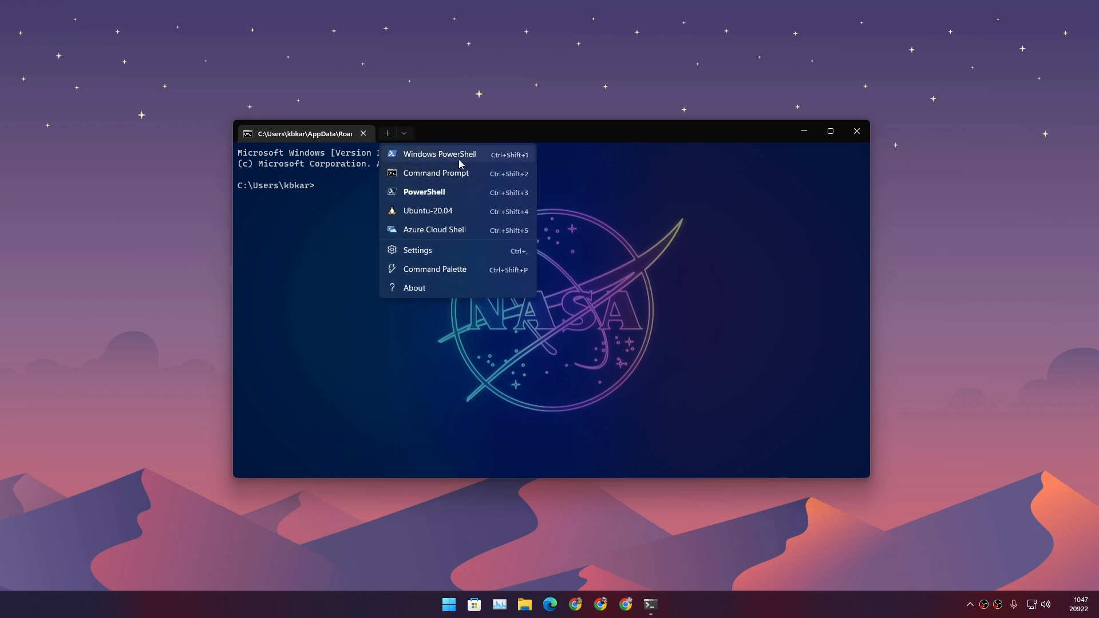
mouse_move(442, 175)
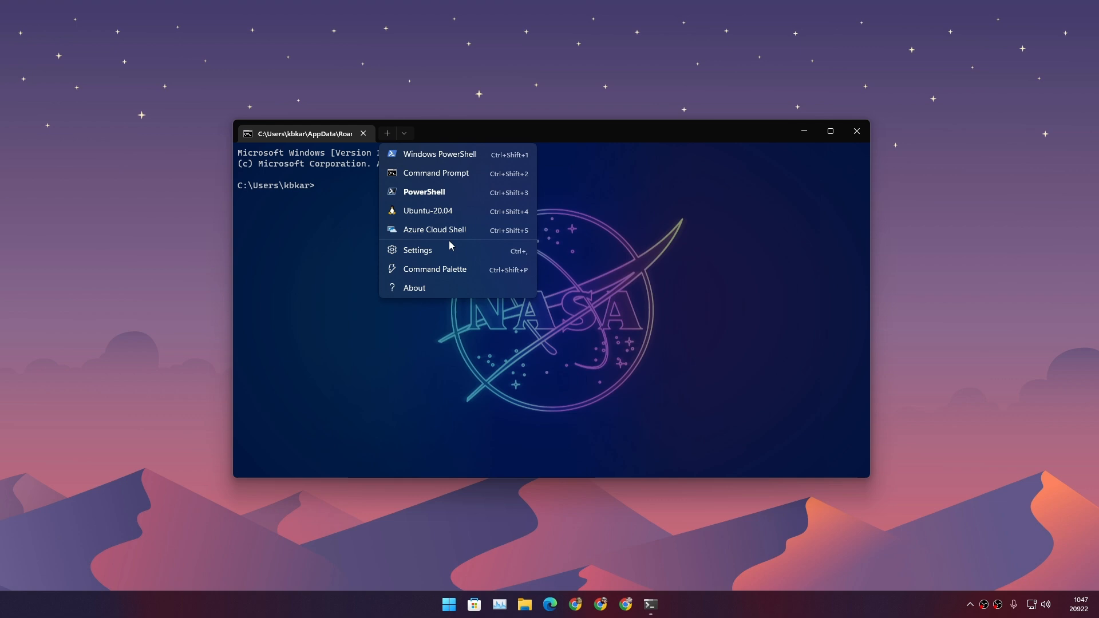
mouse_move(461, 163)
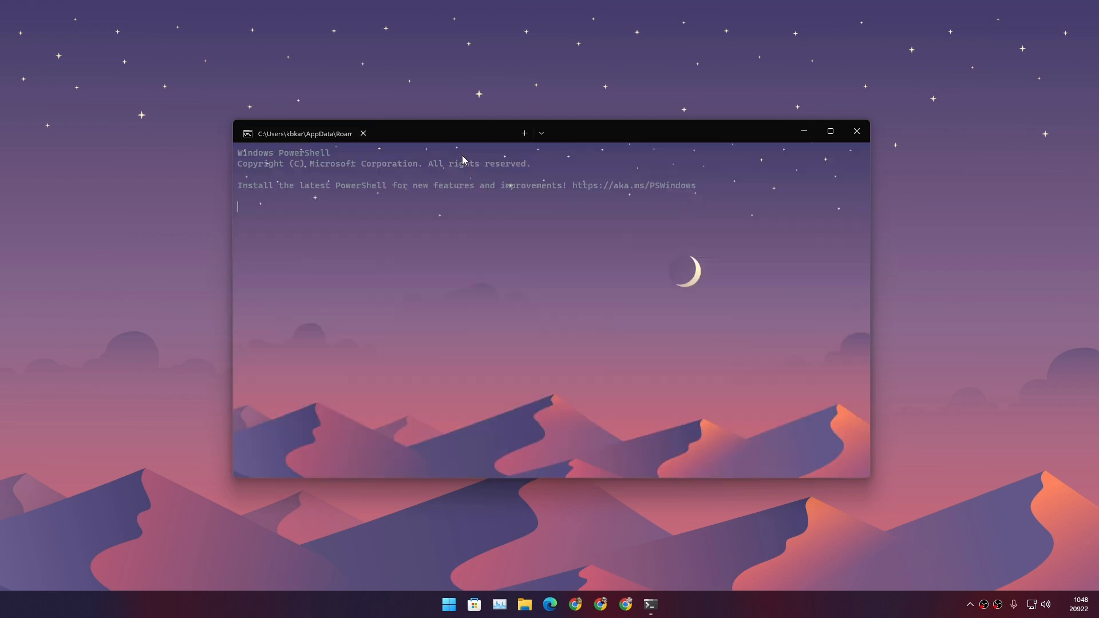
left_click(524, 133)
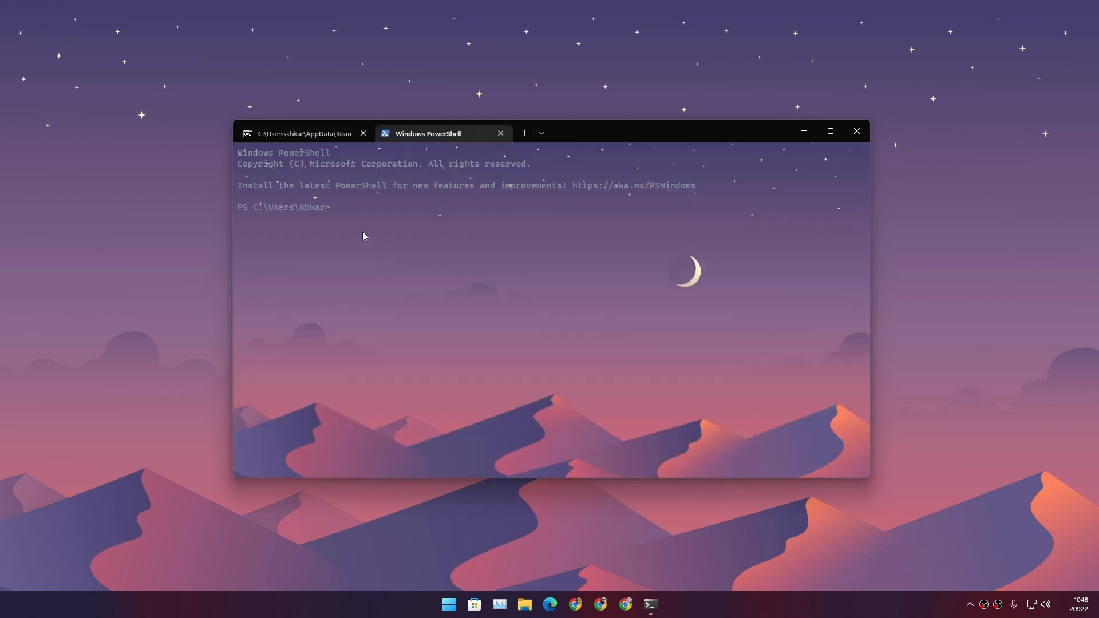
mouse_move(602, 133)
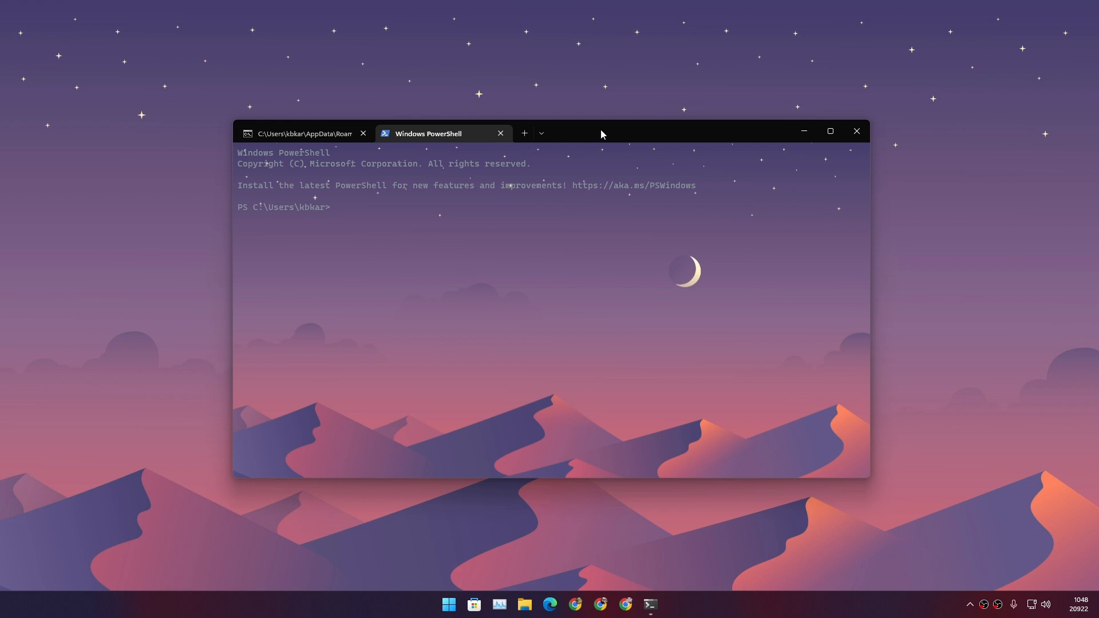
left_click(525, 133)
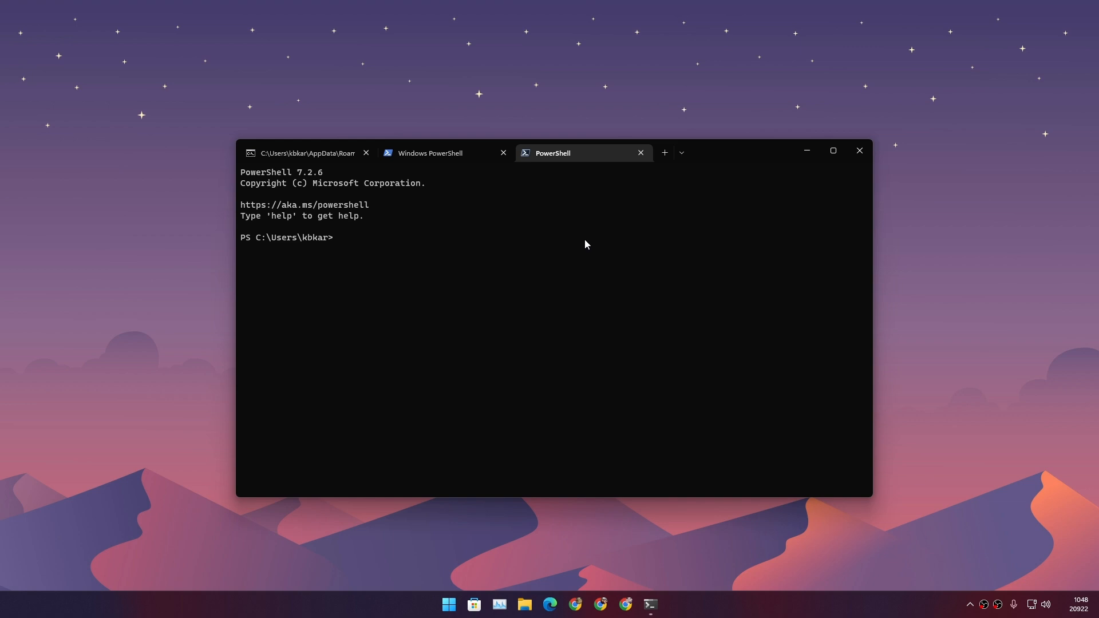
left_click(640, 153)
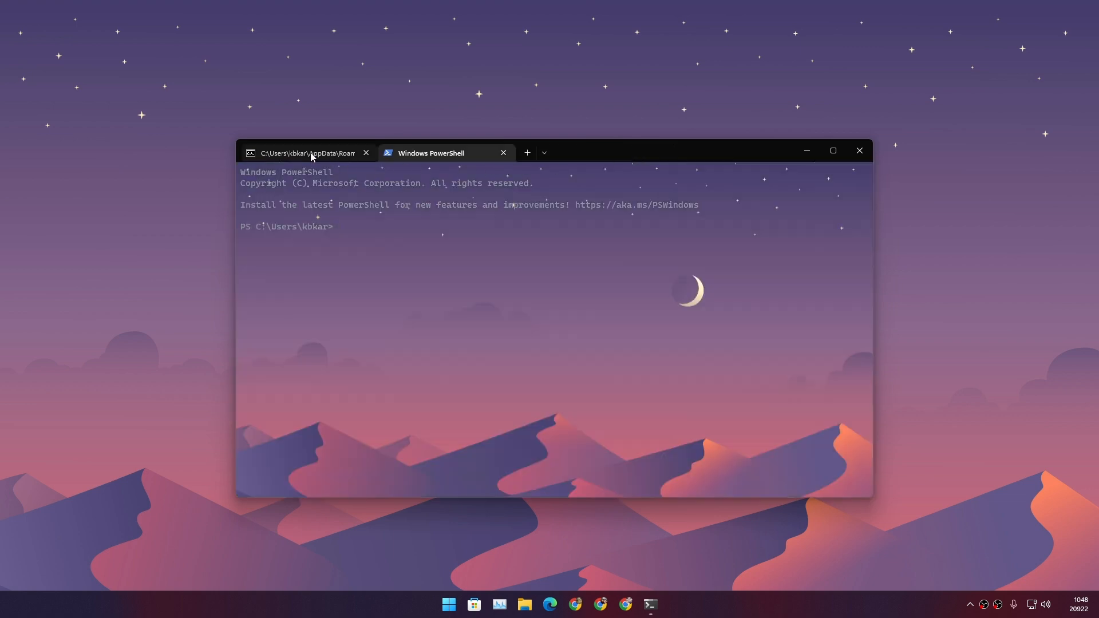
Step: View the Windows Terminal listing in Microsoft Store, then close the Store
left_click(307, 153)
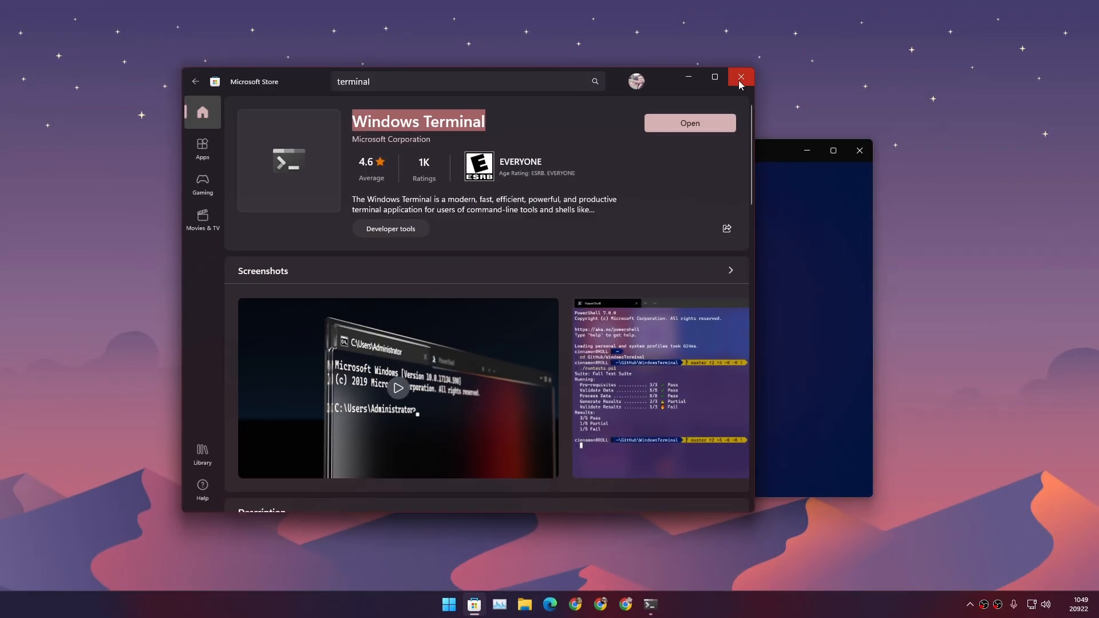
left_click(740, 77)
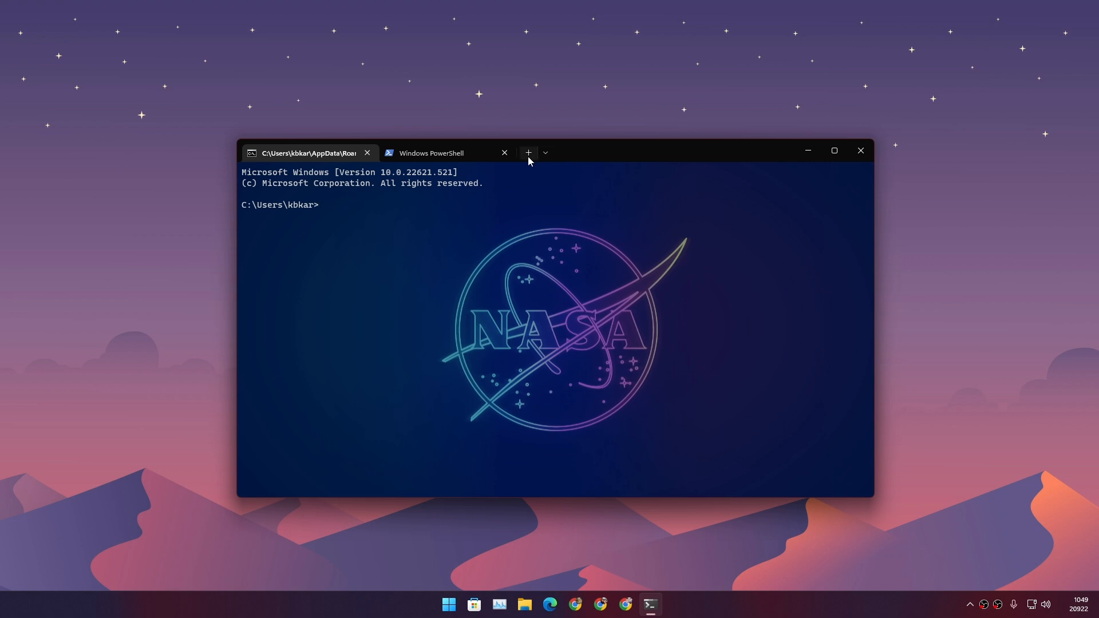
mouse_move(528, 153)
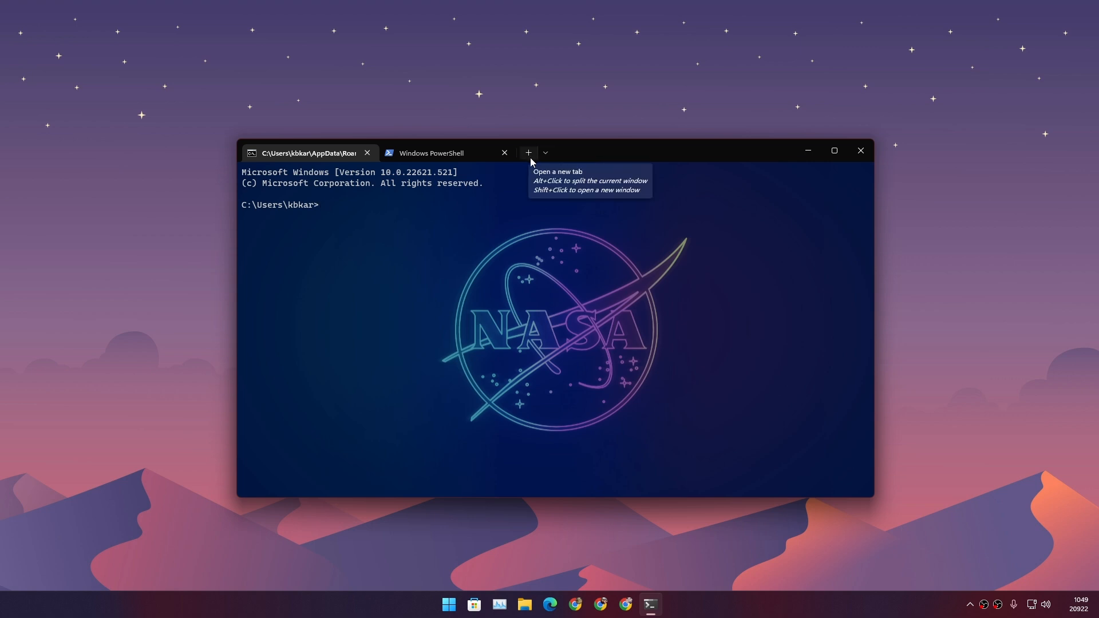
Step: Open Terminal Settings, browse the profiles, and scroll Command Prompt to Additional settings
left_click(546, 152)
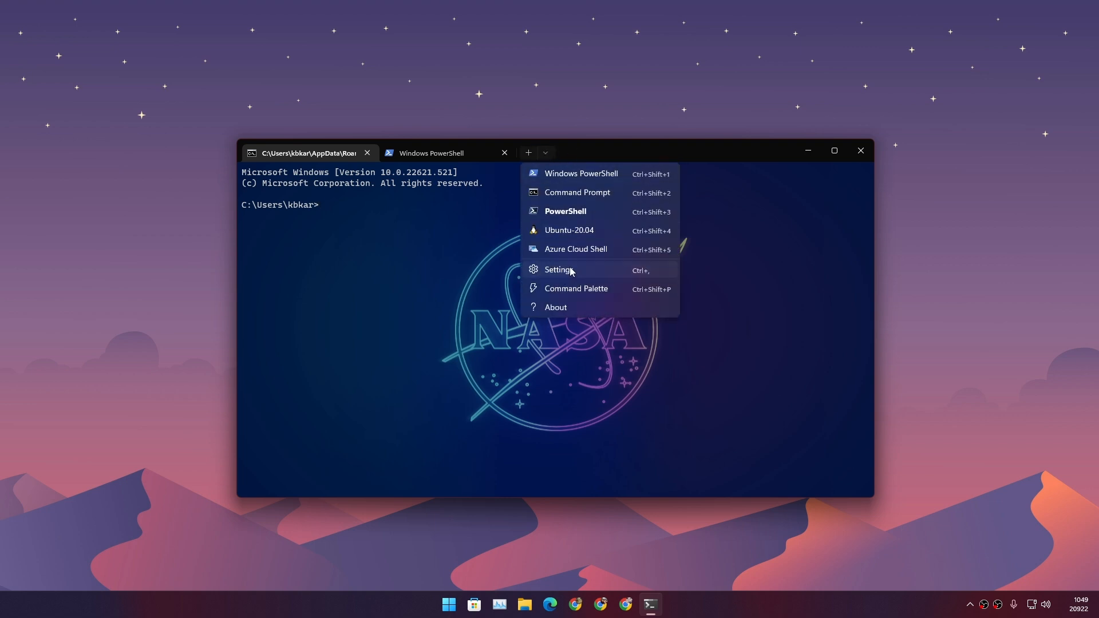
left_click(559, 269)
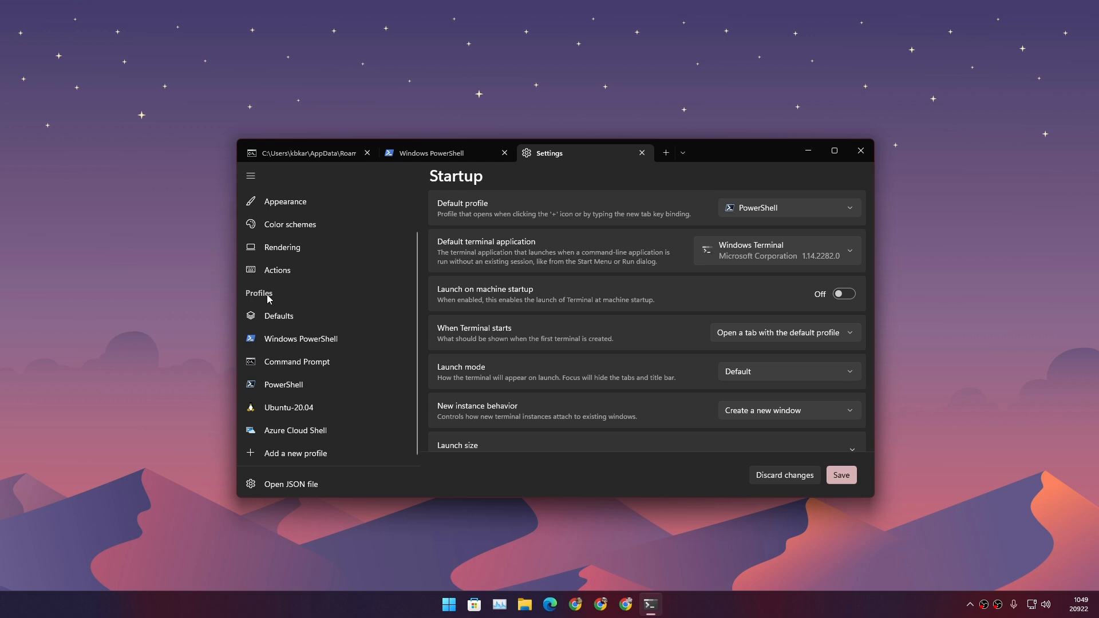
left_click(300, 339)
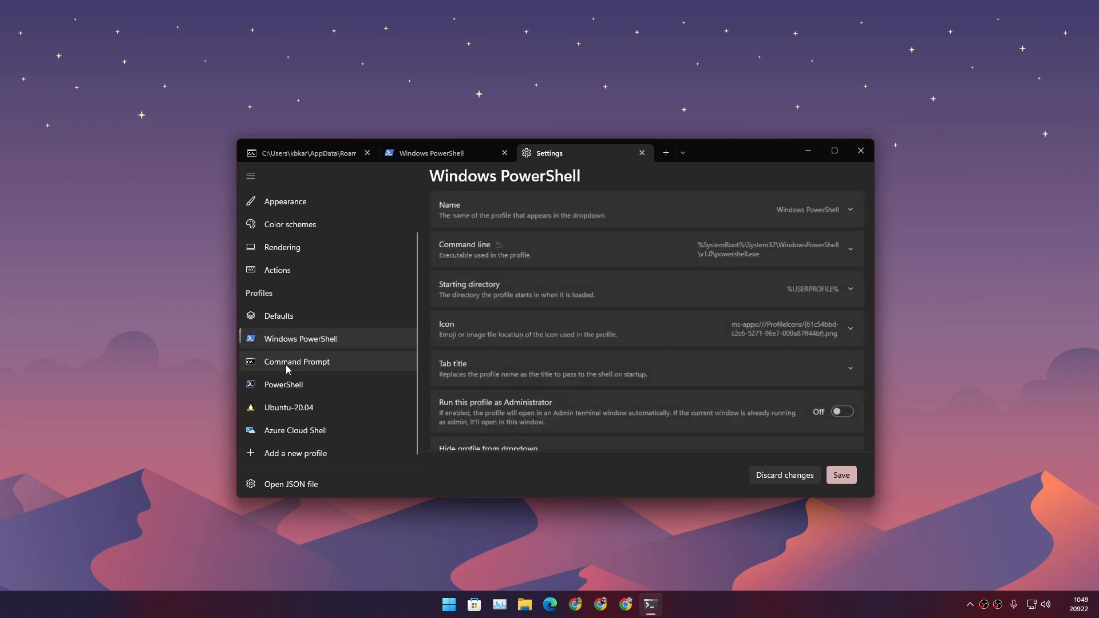
left_click(296, 361)
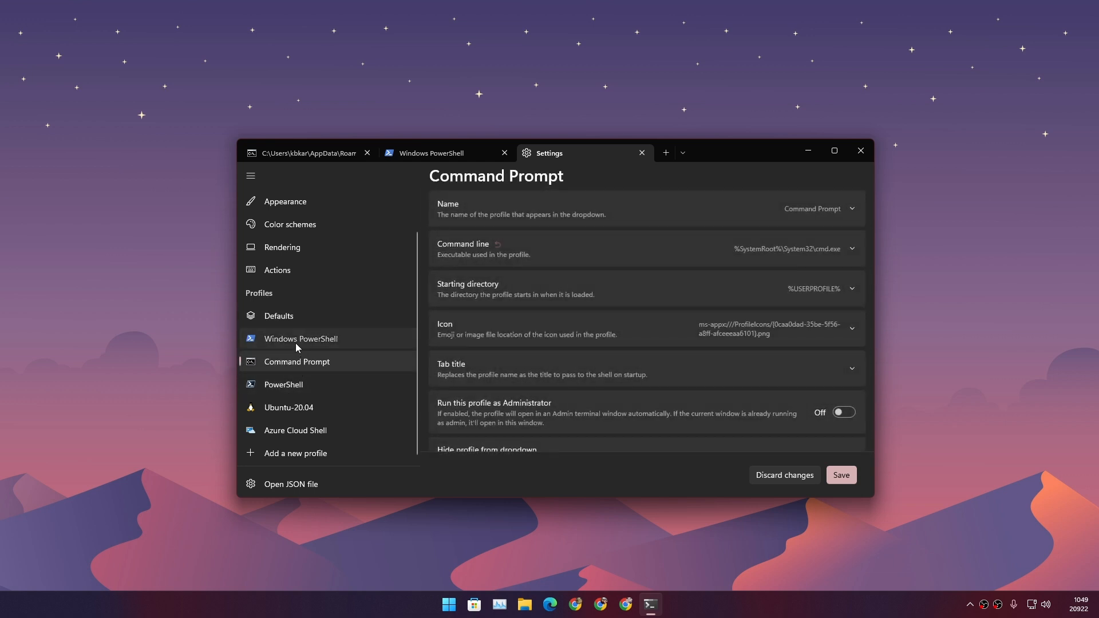
left_click(279, 316)
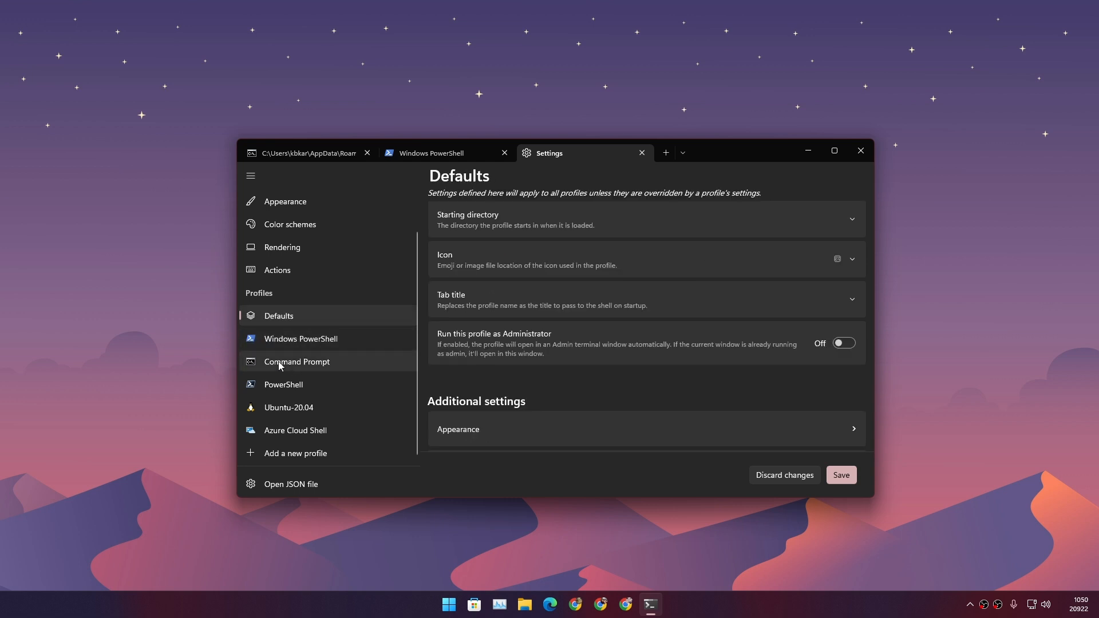
left_click(296, 361)
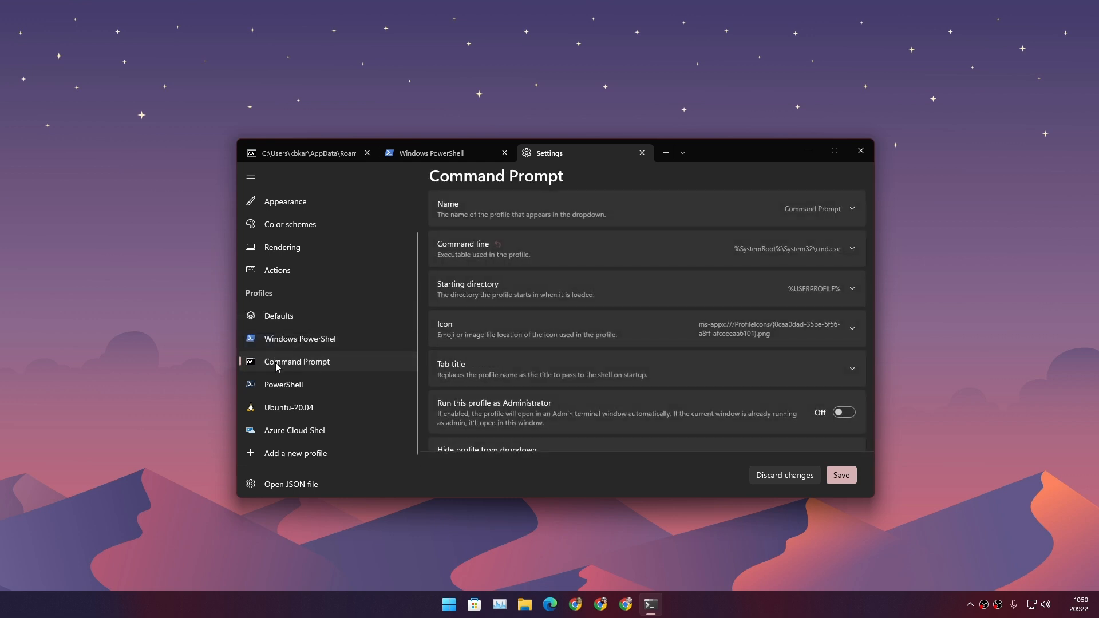
mouse_move(257, 370)
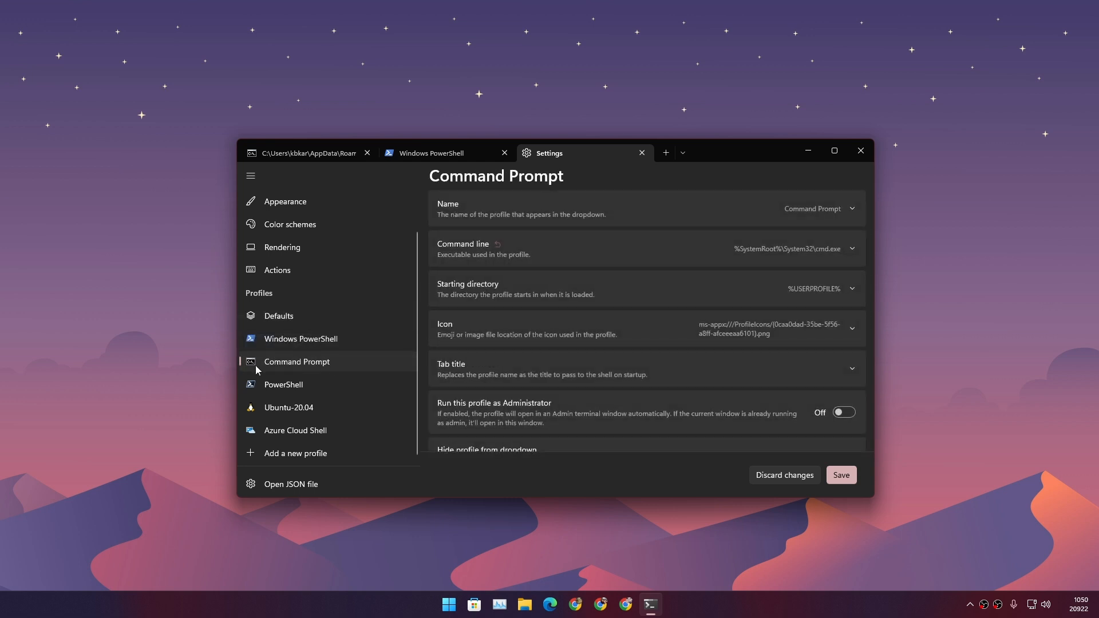
left_click(852, 208)
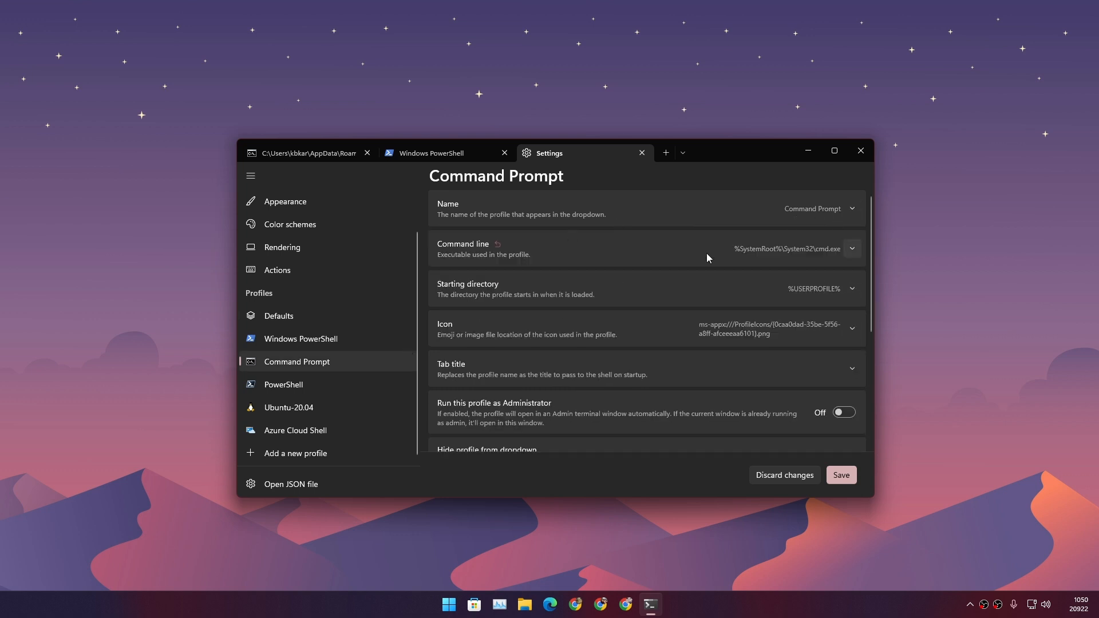
scroll("down", 3)
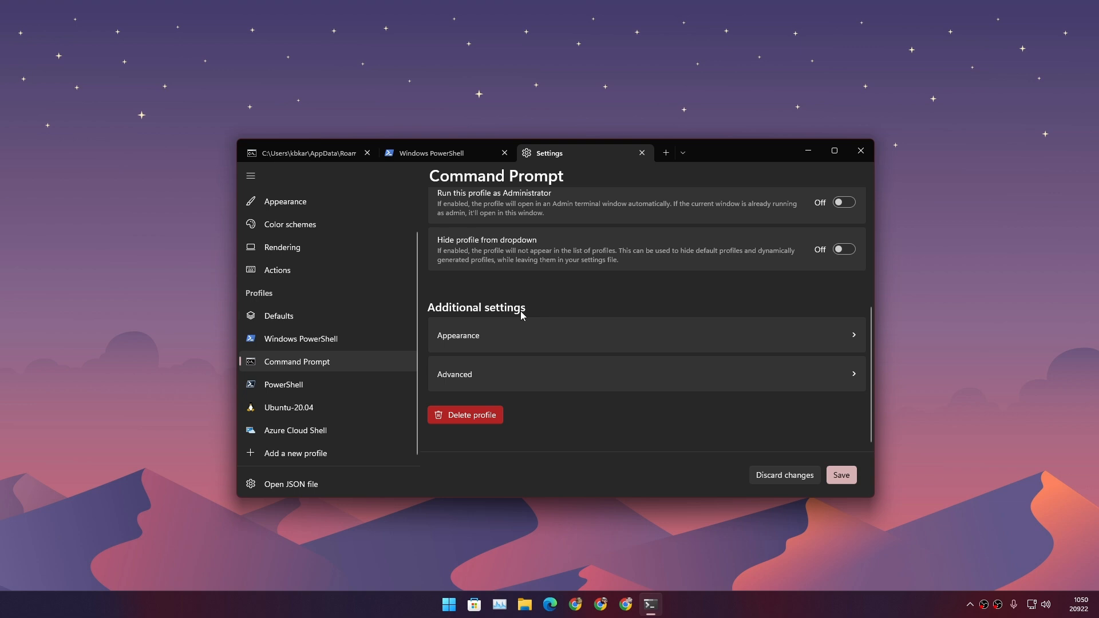
mouse_move(481, 341)
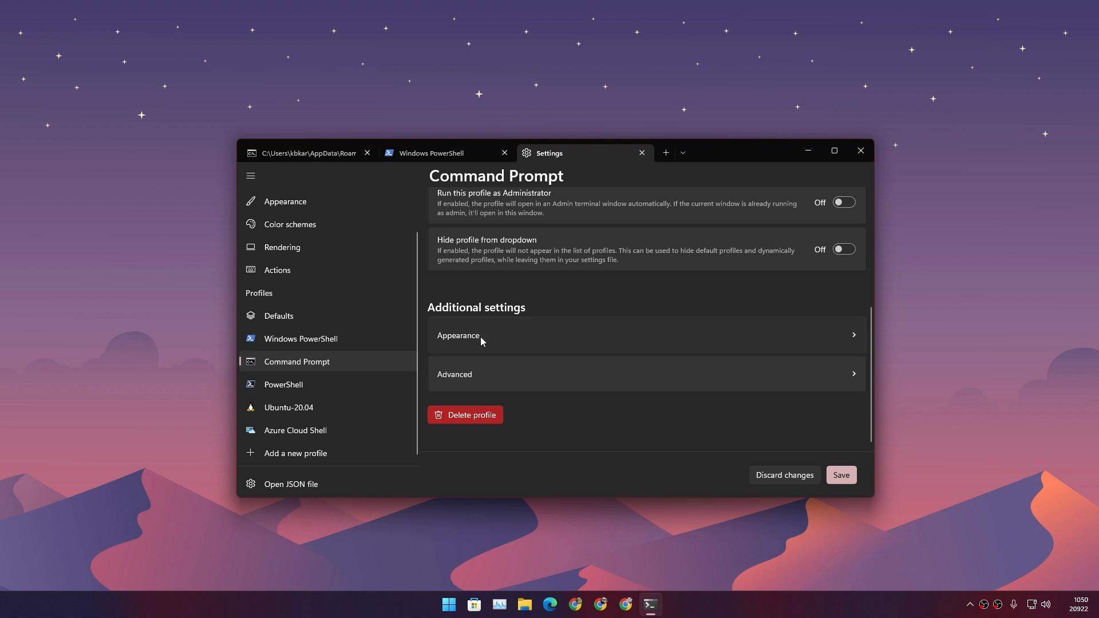
Step: Apply the Vintage colour scheme in the Command Prompt profile's Appearance settings
left_click(458, 335)
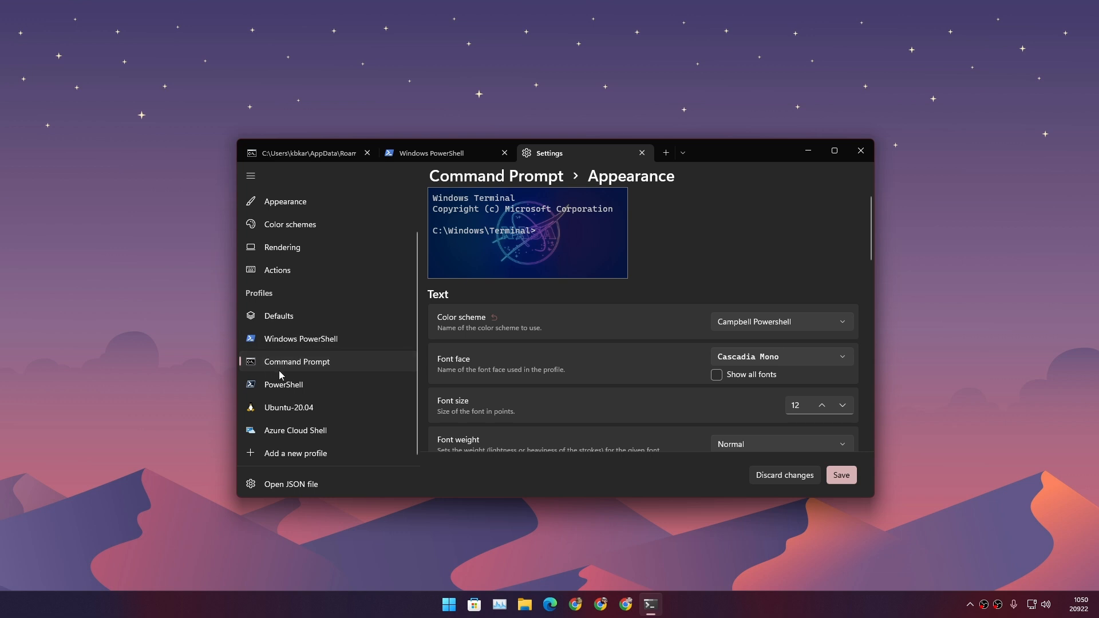
left_click(782, 322)
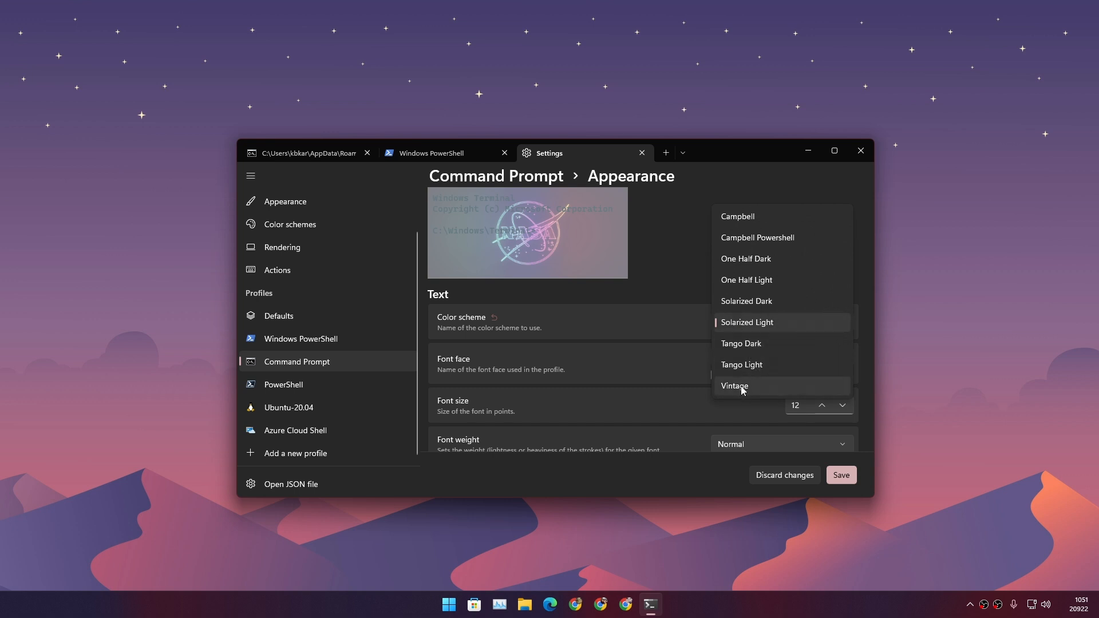
left_click(734, 386)
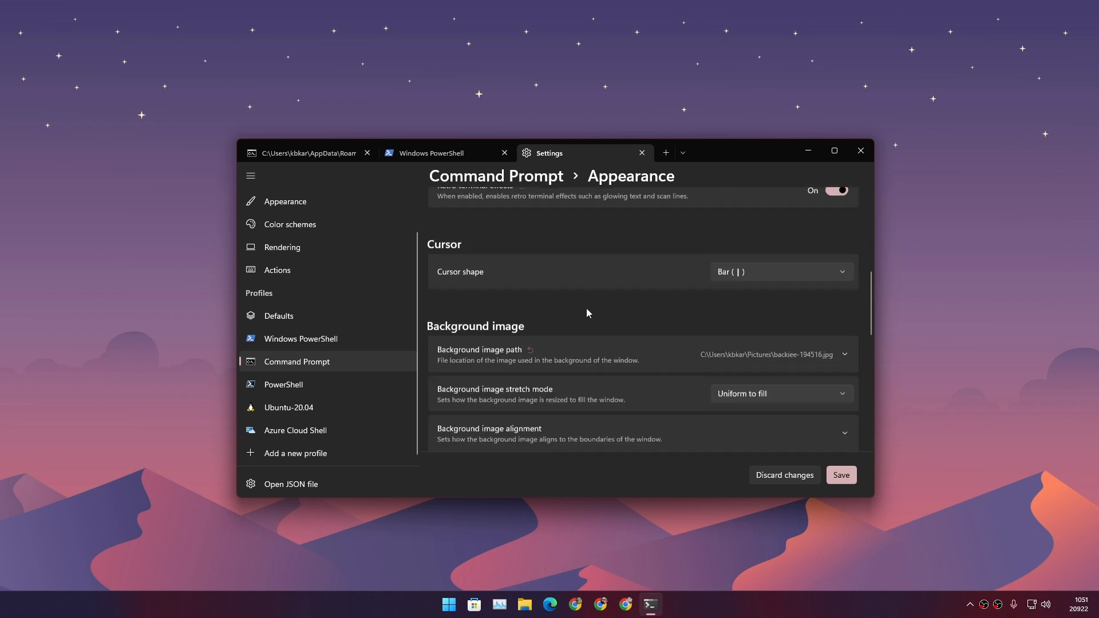
scroll("down", 3)
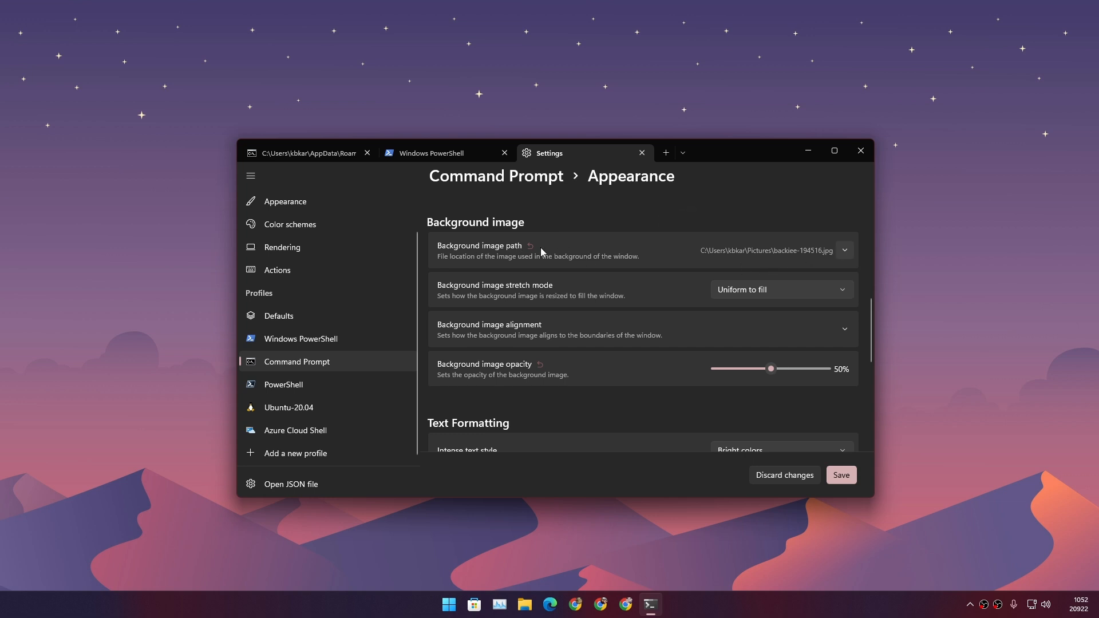
mouse_move(853, 255)
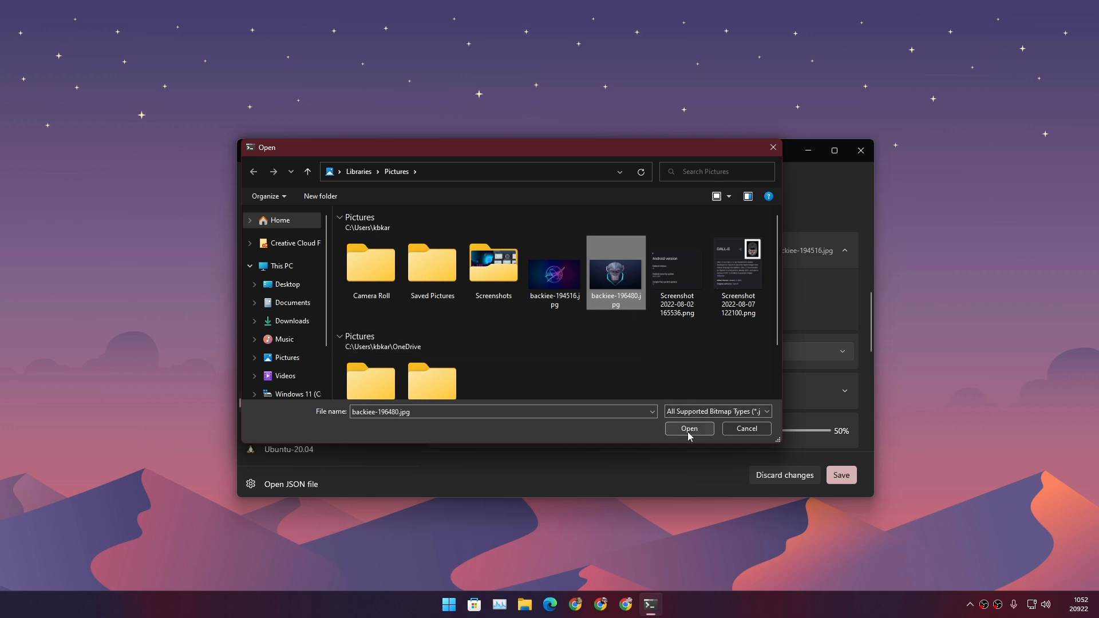
Step: Confirm backkiee-196480.jpg as the background and view the restyled Command Prompt tab
left_click(689, 428)
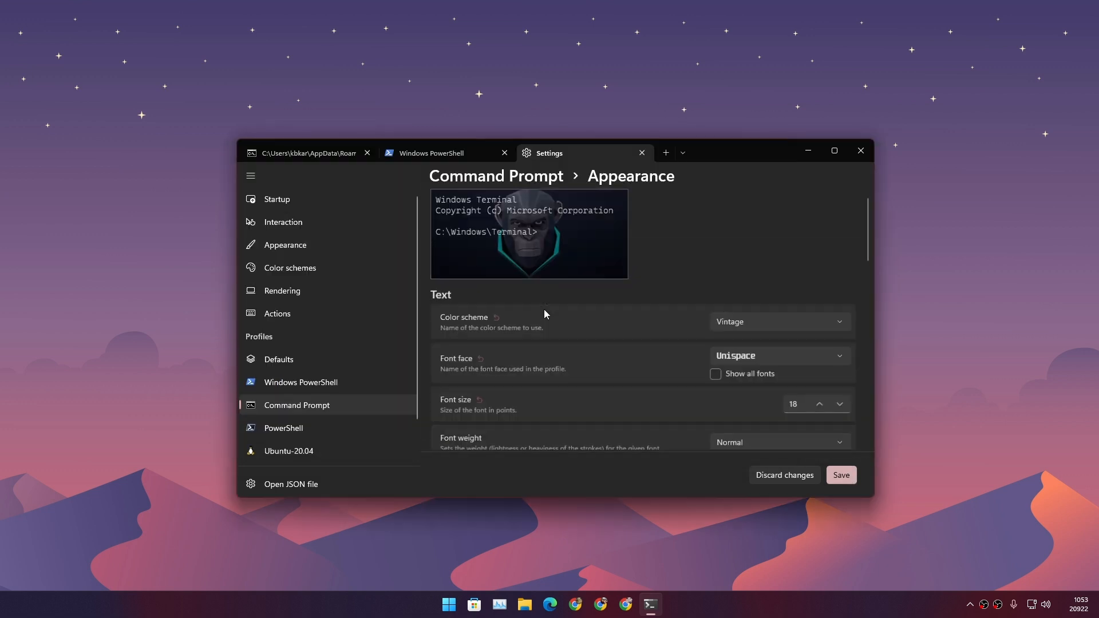
left_click(308, 153)
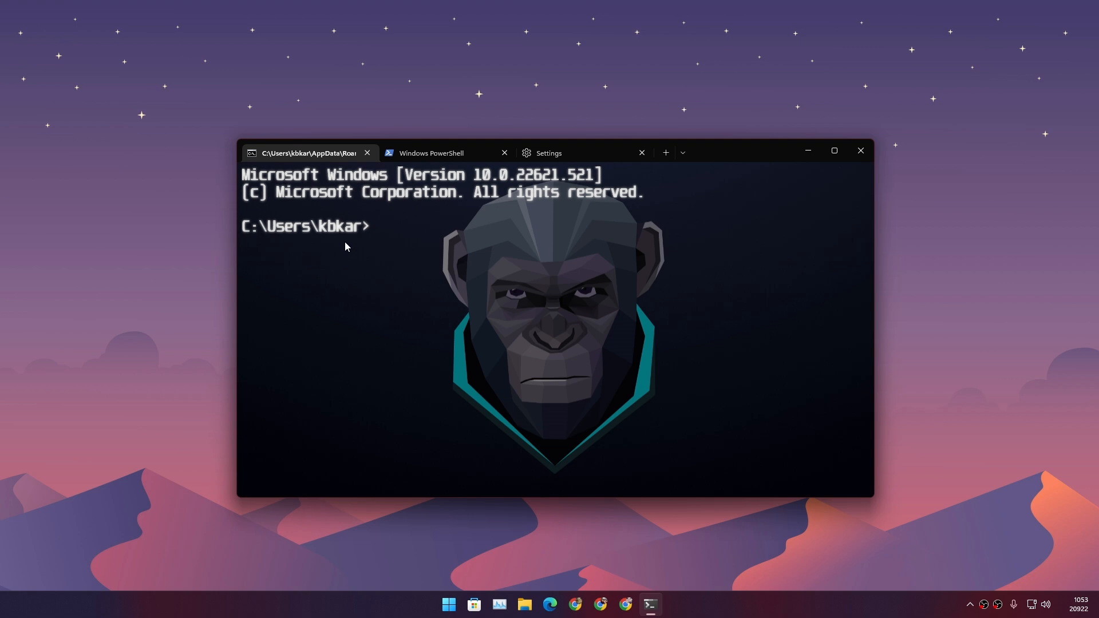
mouse_move(396, 239)
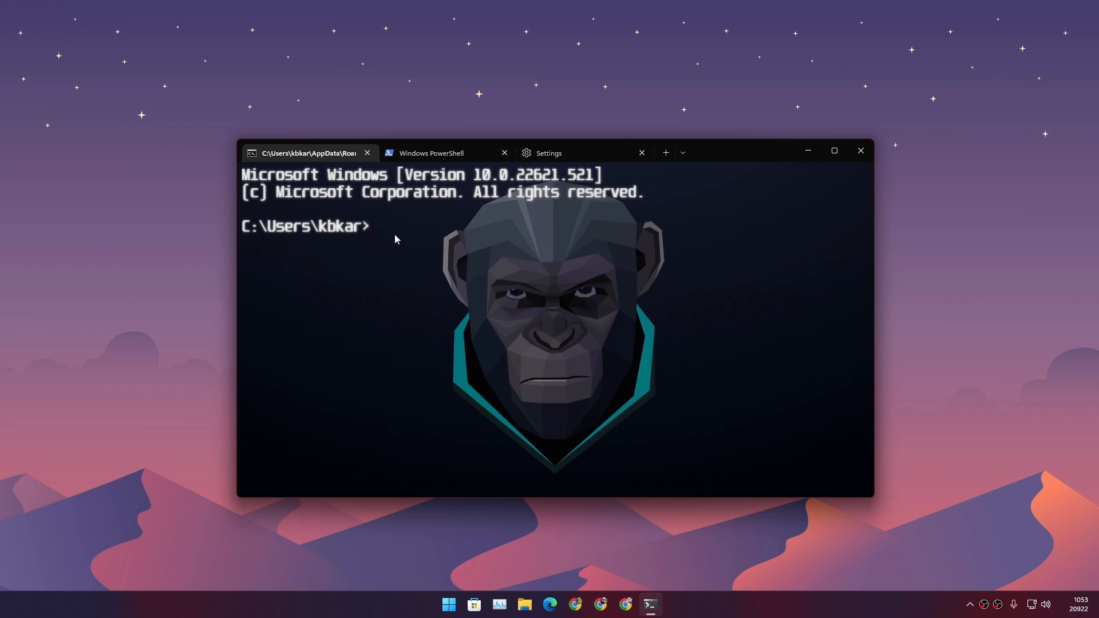
type("zxzsczxczxser")
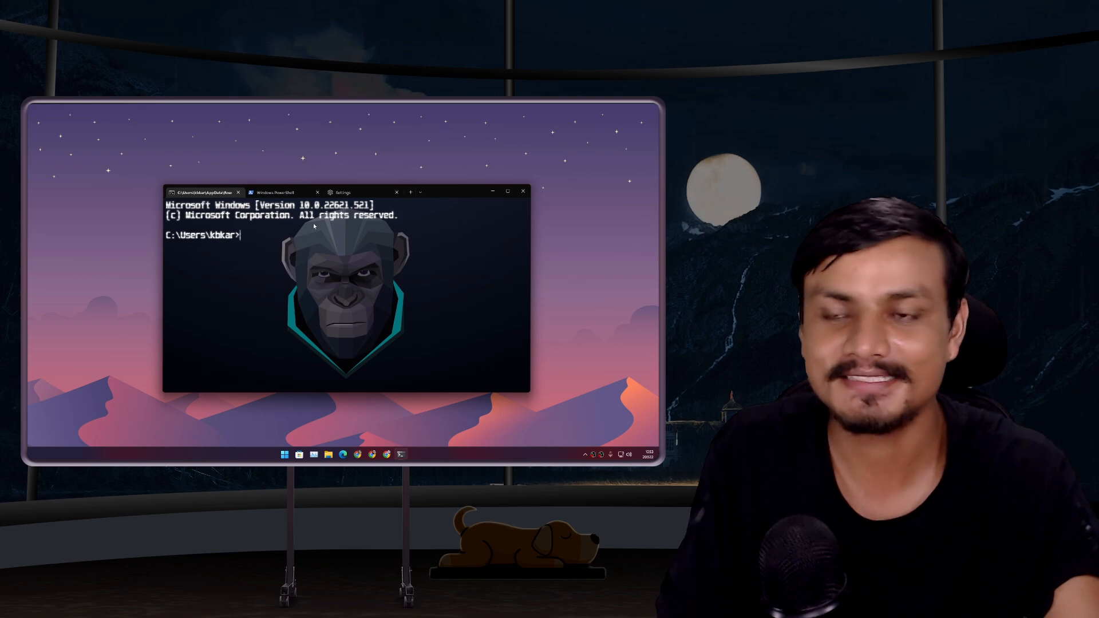
left_click(283, 191)
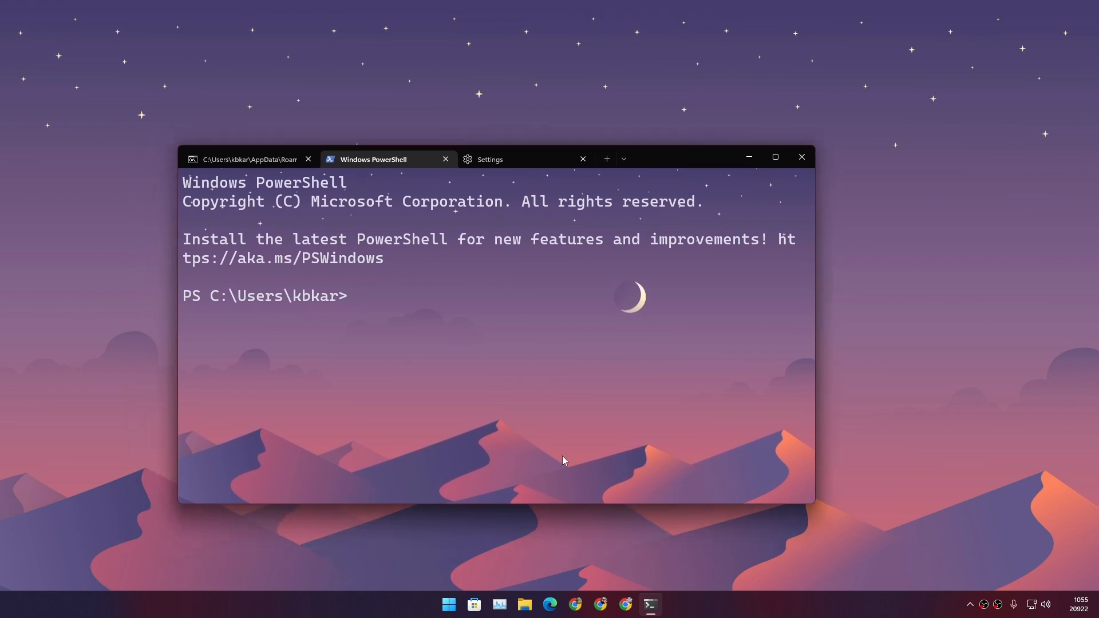
mouse_move(715, 271)
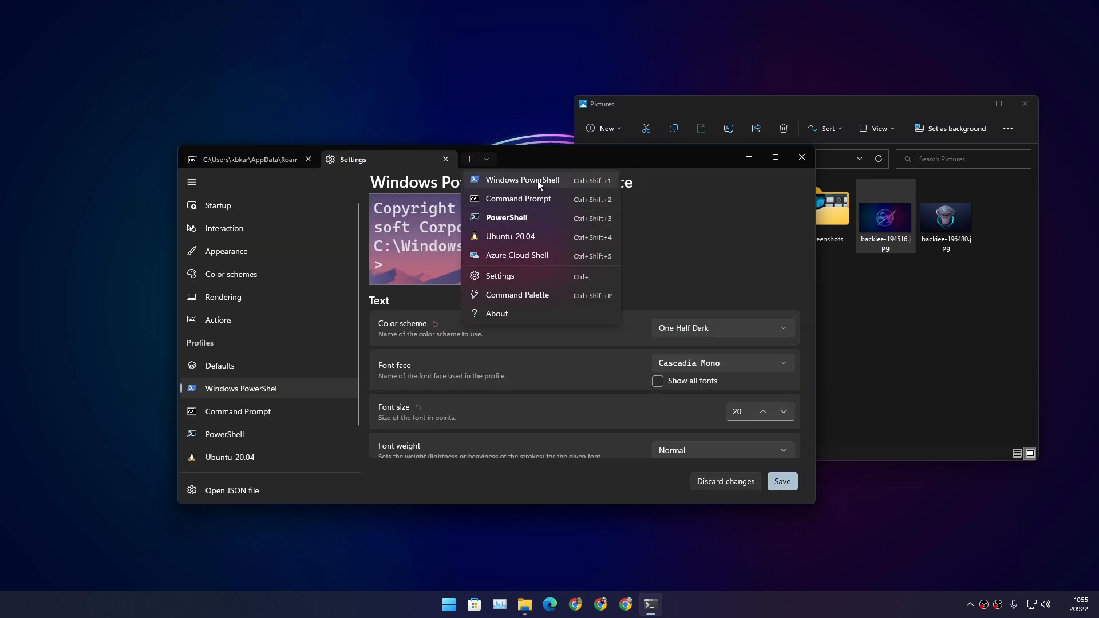
Step: Open a new Windows PowerShell tab with the NASA logo background
left_click(523, 180)
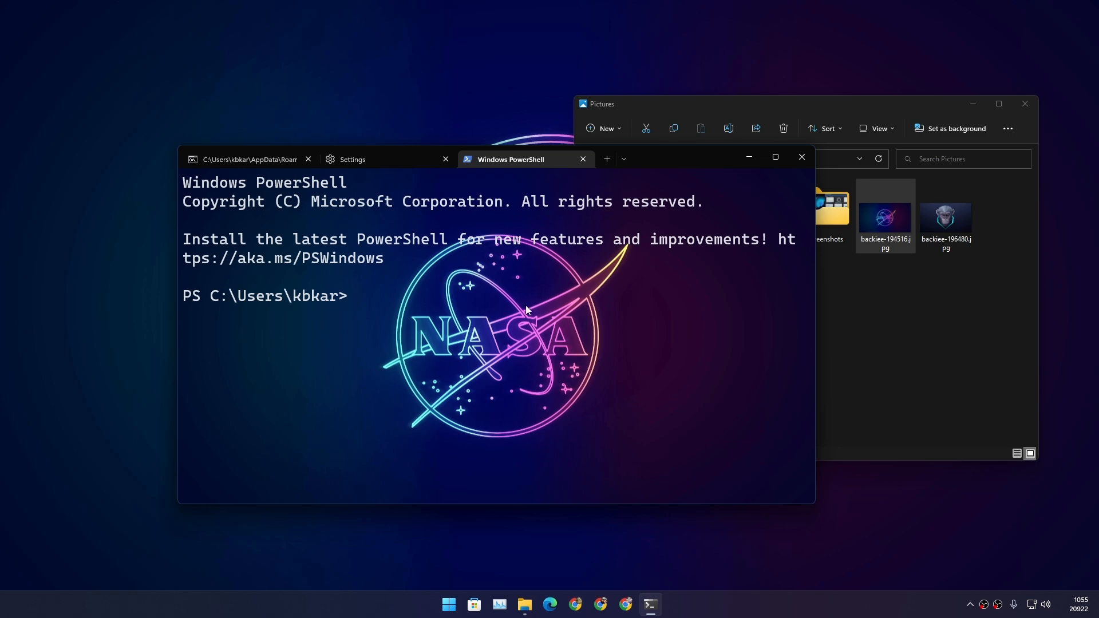